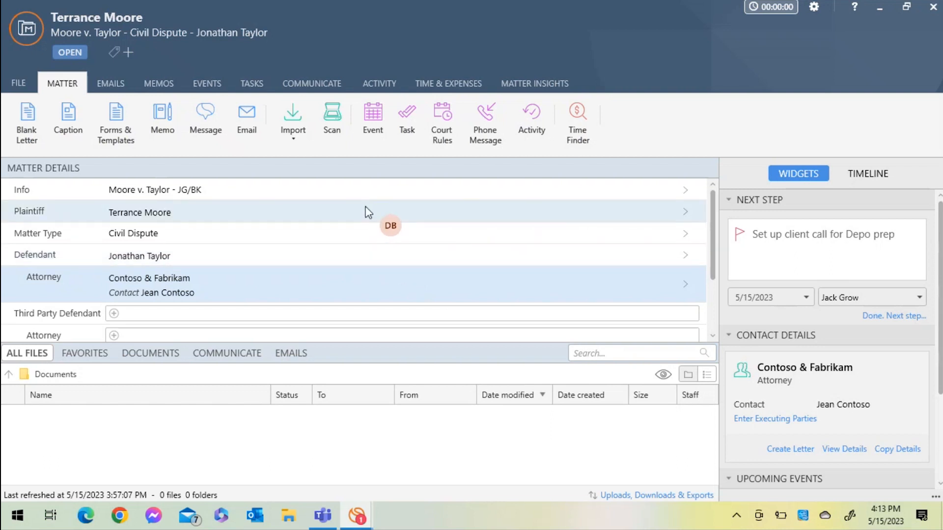
mouse_move(384, 200)
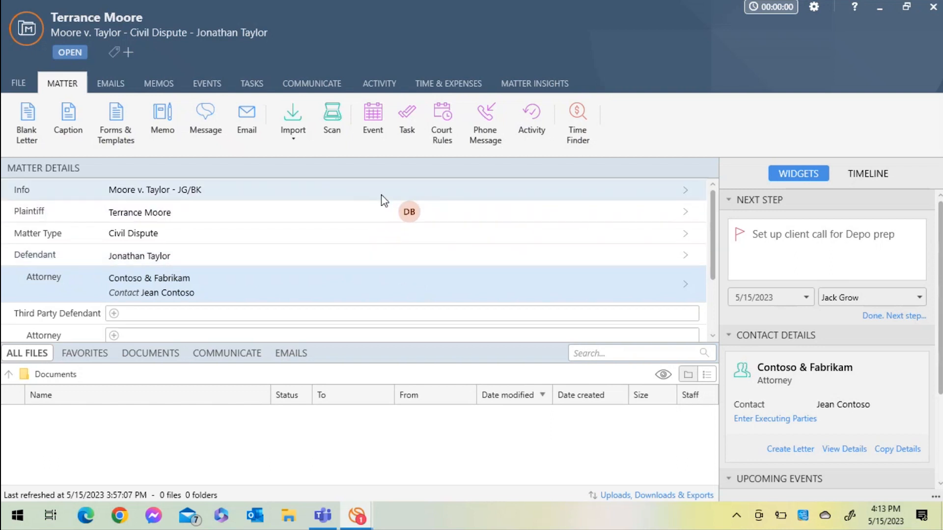
mouse_move(403, 181)
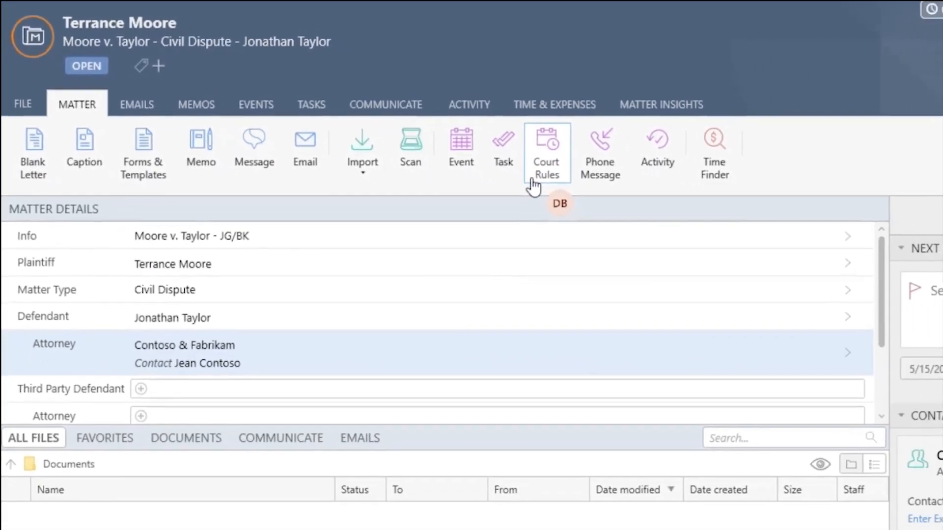
Show the Matter Court Rule Sets window for Moore v. Taylor, currently empty
left_click(546, 153)
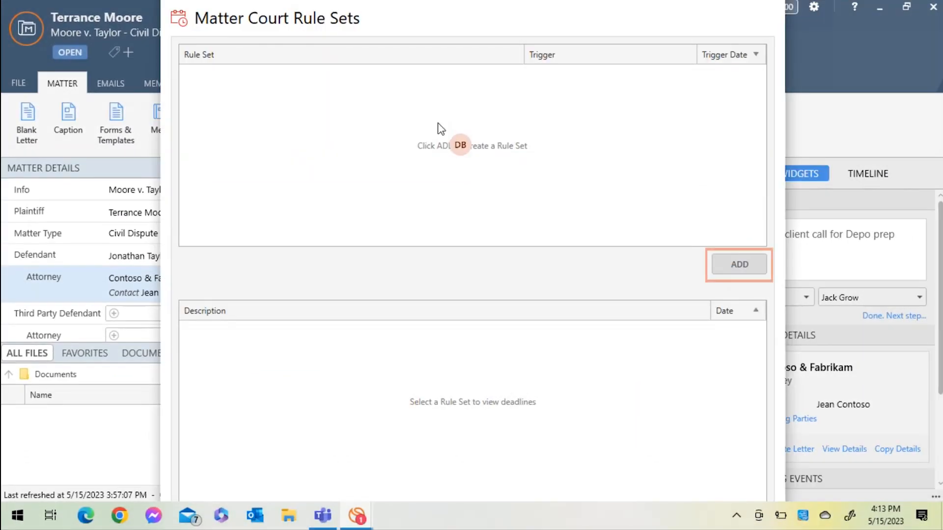
mouse_move(481, 131)
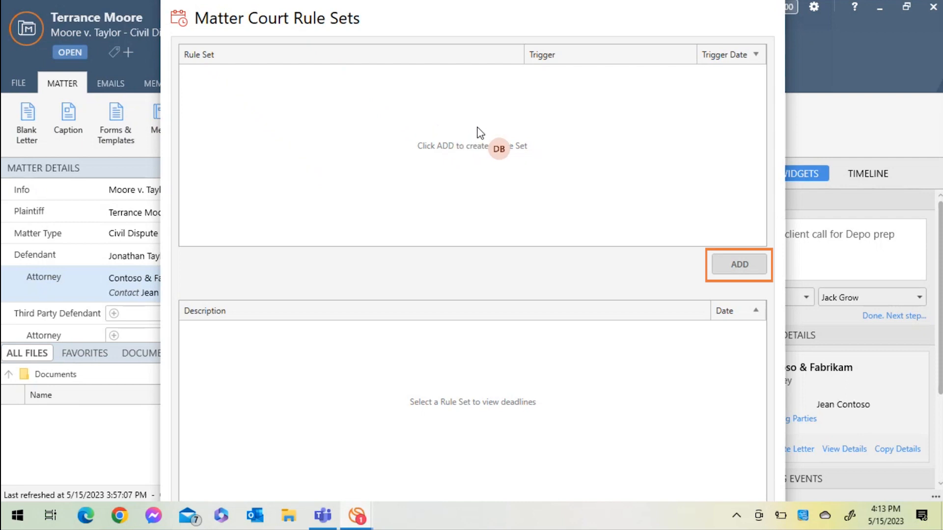
mouse_move(719, 220)
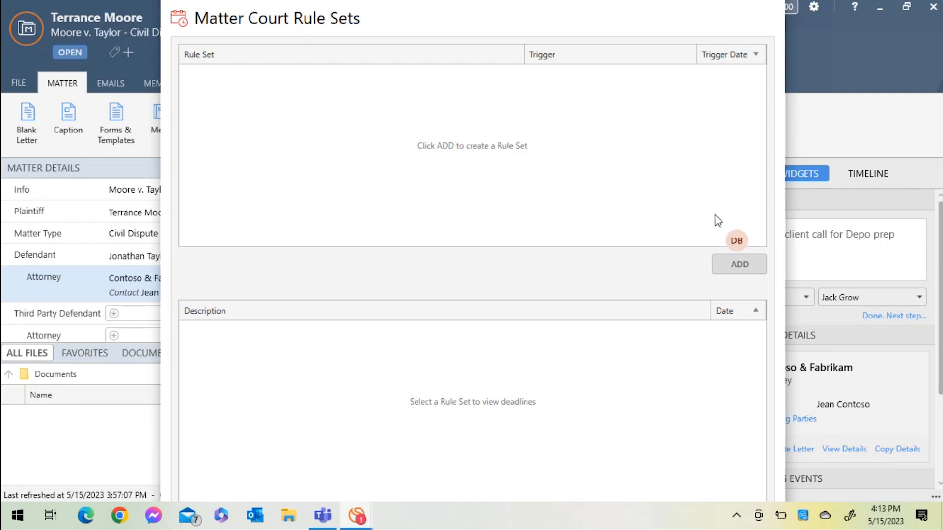
mouse_move(734, 261)
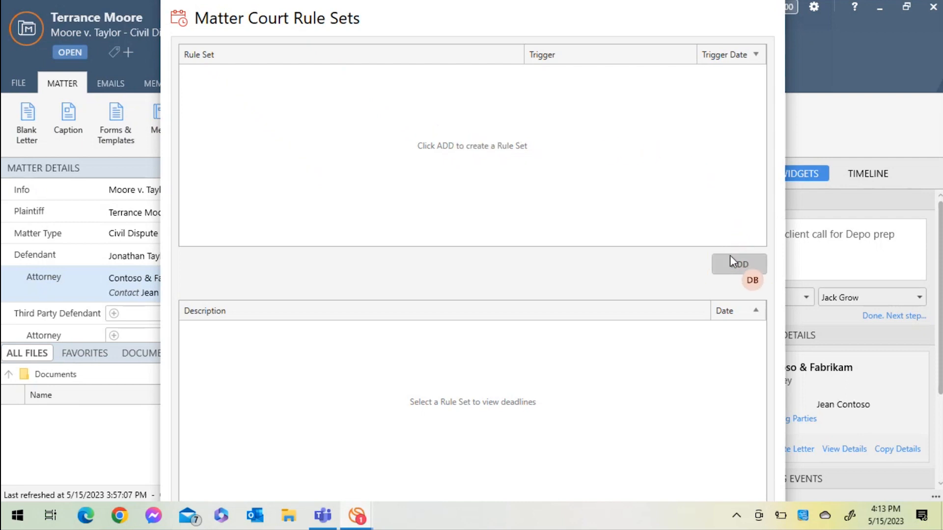
Add a rule using CA State - Superior Court - Civil (Los Angeles) (Complex)
left_click(739, 265)
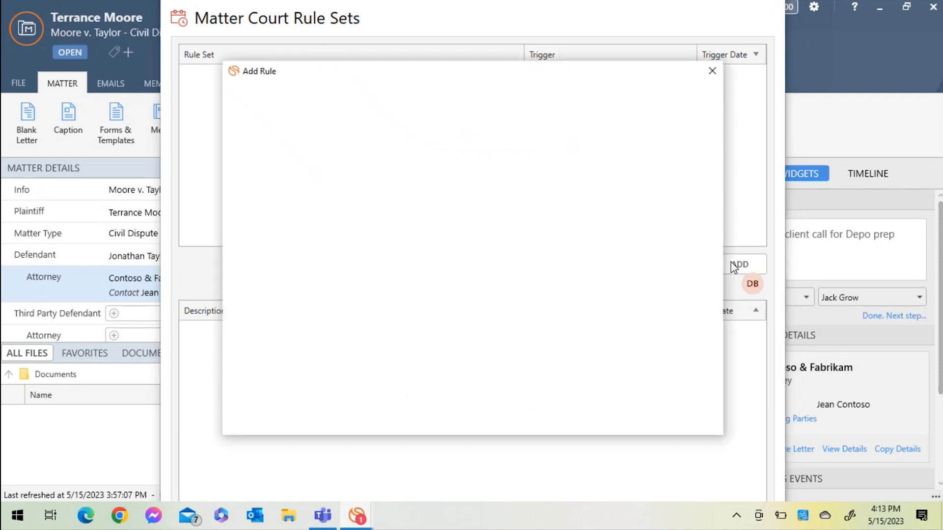
left_click(744, 264)
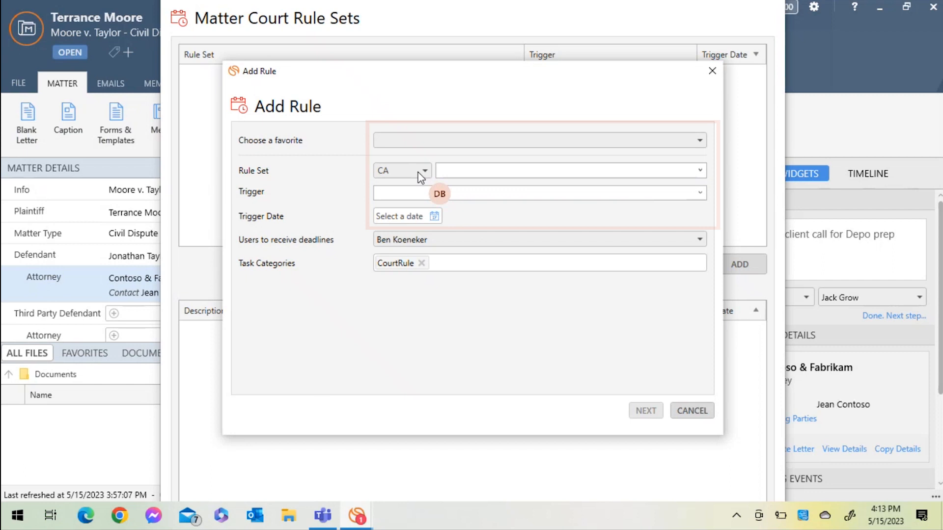
left_click(569, 170)
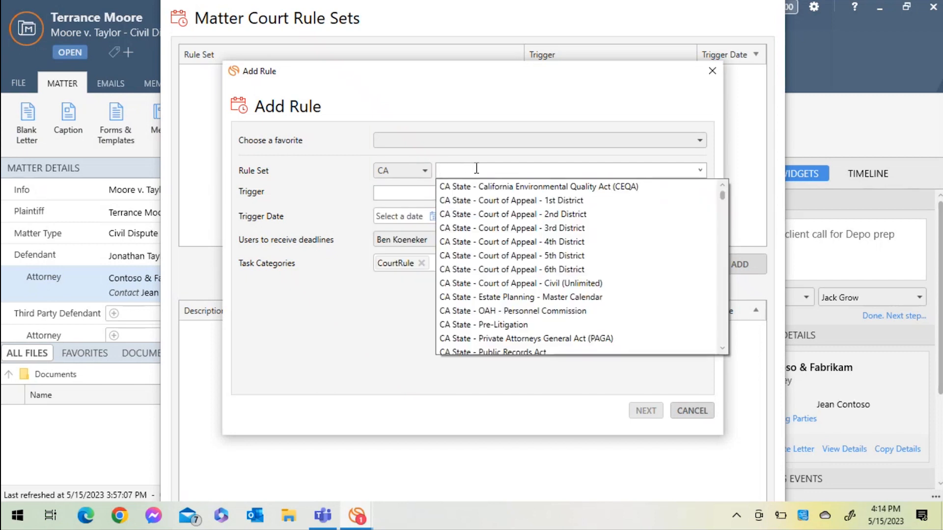
mouse_move(587, 165)
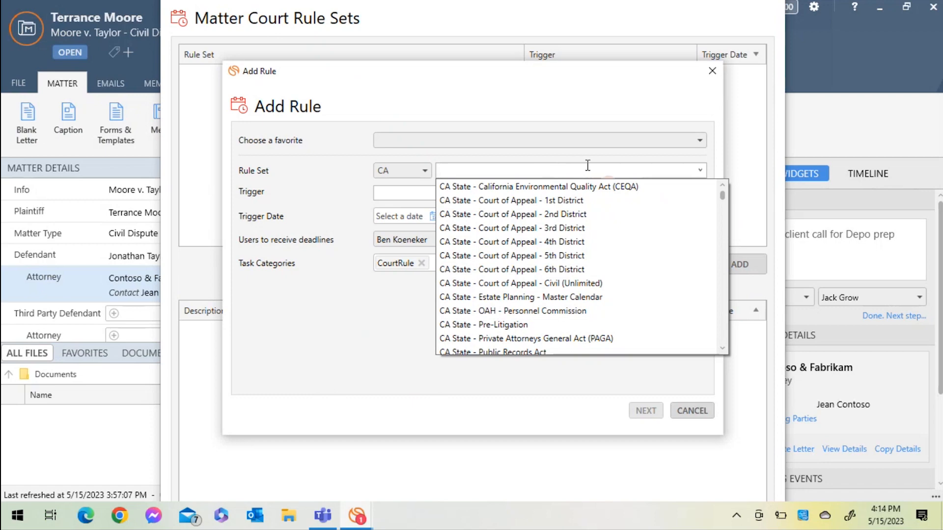
type("los")
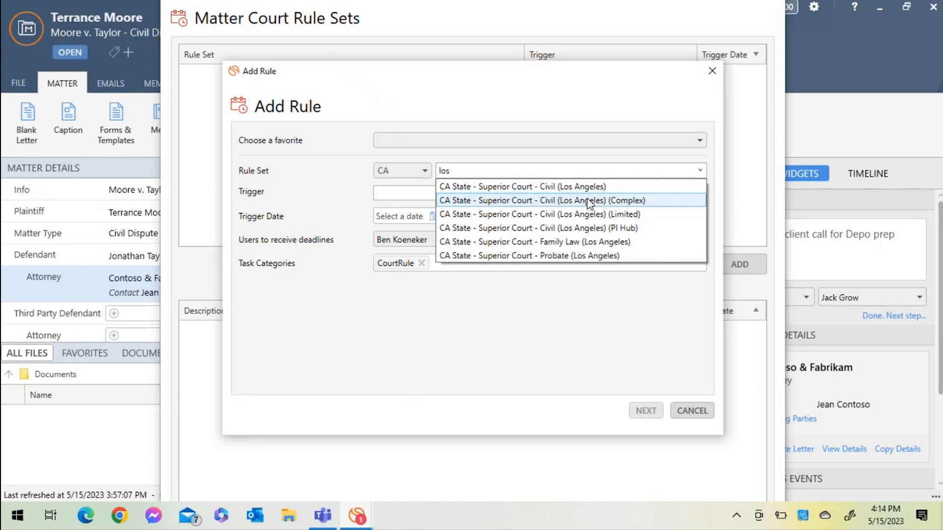
left_click(543, 201)
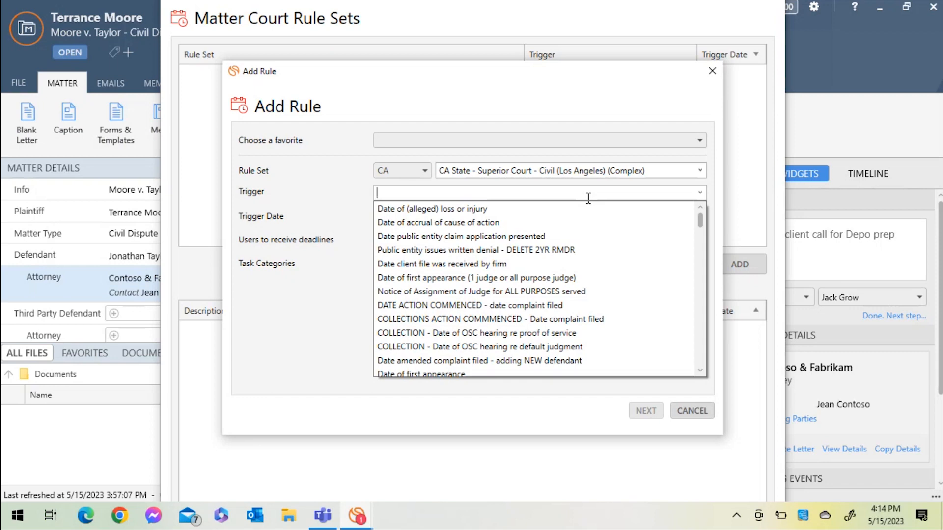
type("trial")
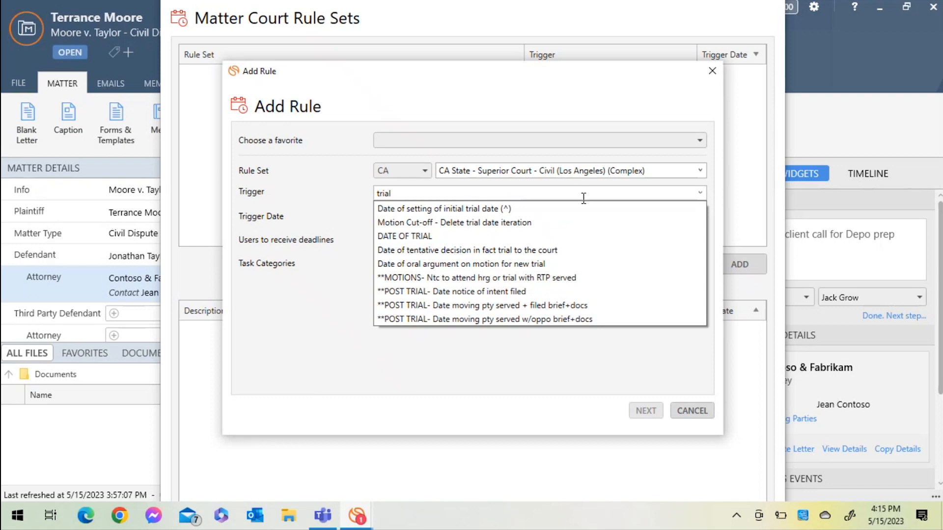
mouse_move(494, 223)
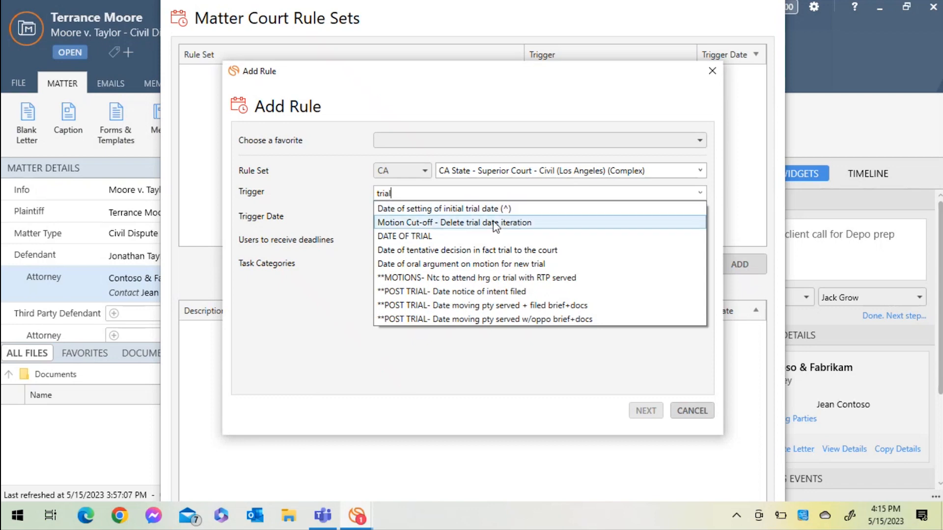
mouse_move(413, 236)
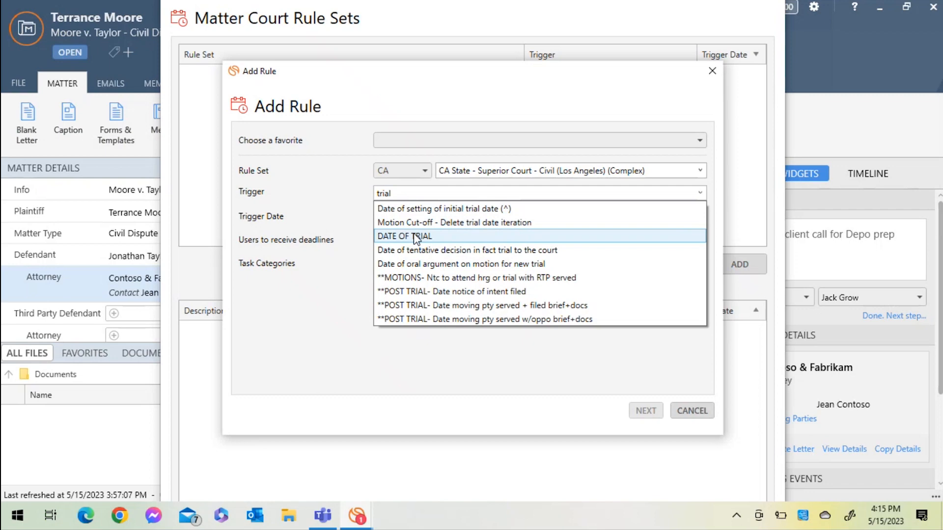
left_click(405, 235)
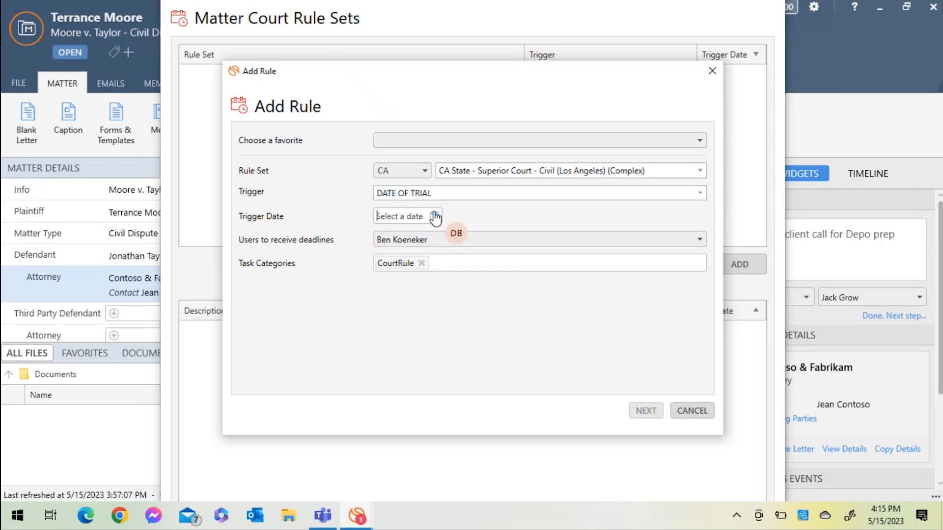
left_click(435, 216)
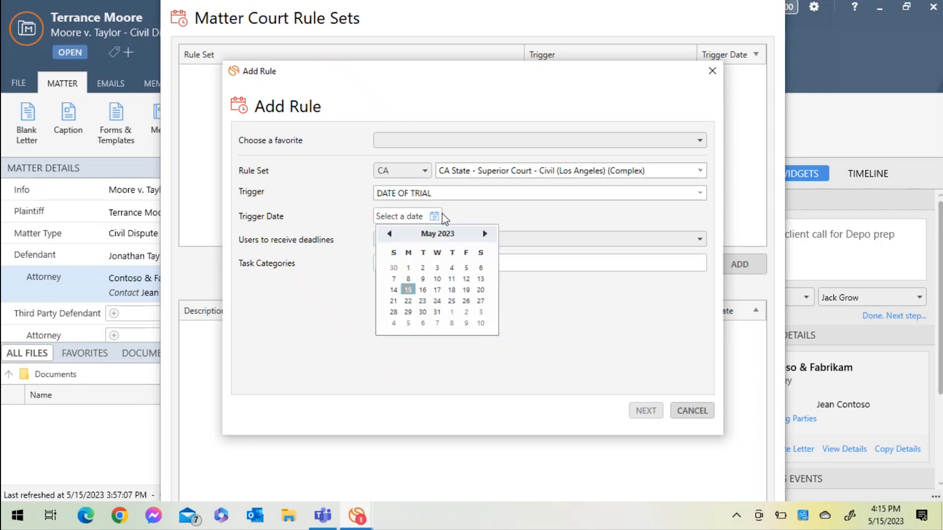
left_click(486, 234)
type("12/4/2024")
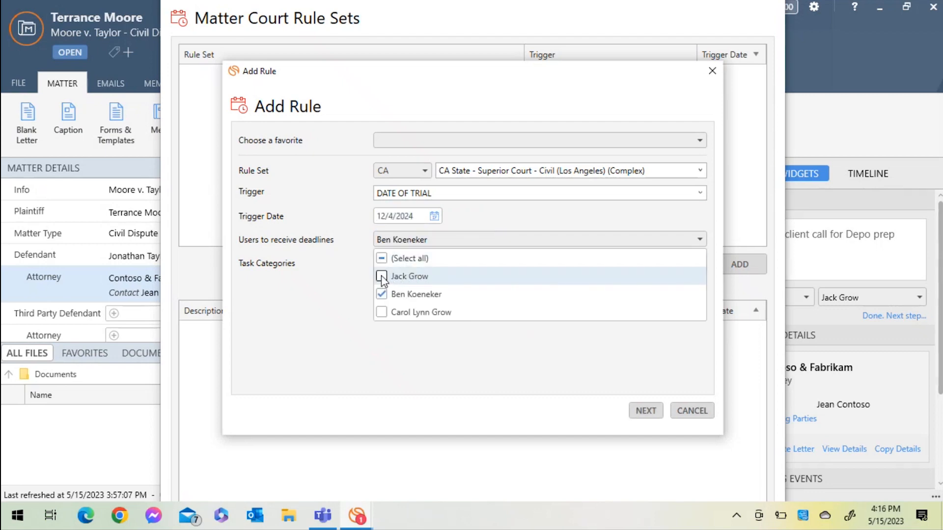
left_click(382, 276)
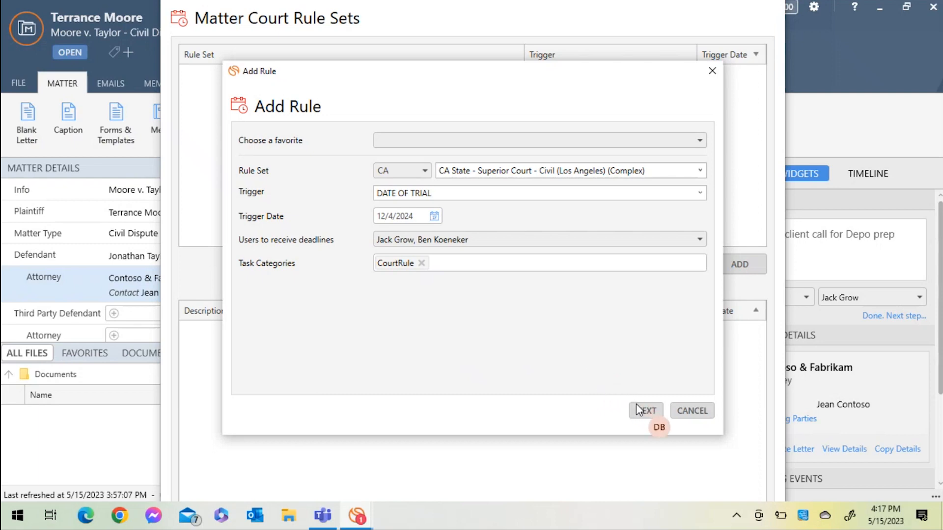
Review the deadline list and create all 80 deadlines as tasks, confirming the prompt
left_click(644, 411)
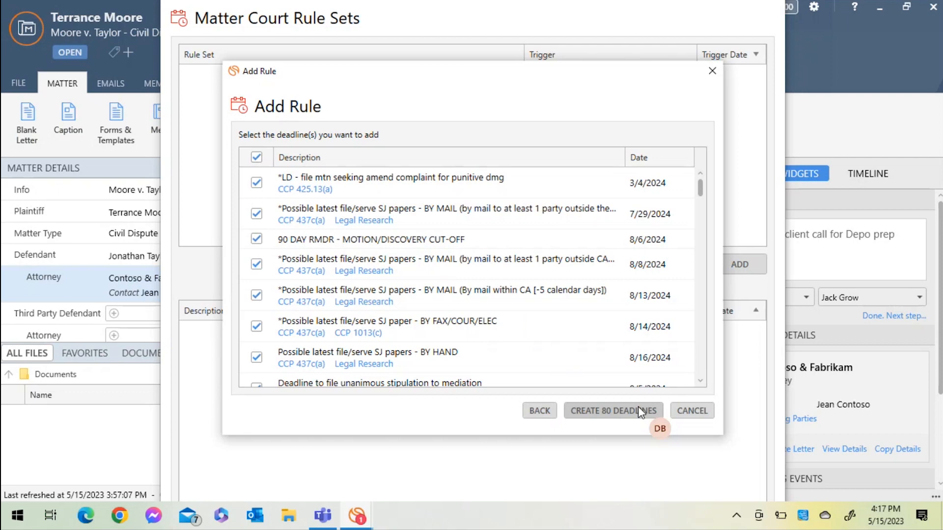
mouse_move(641, 358)
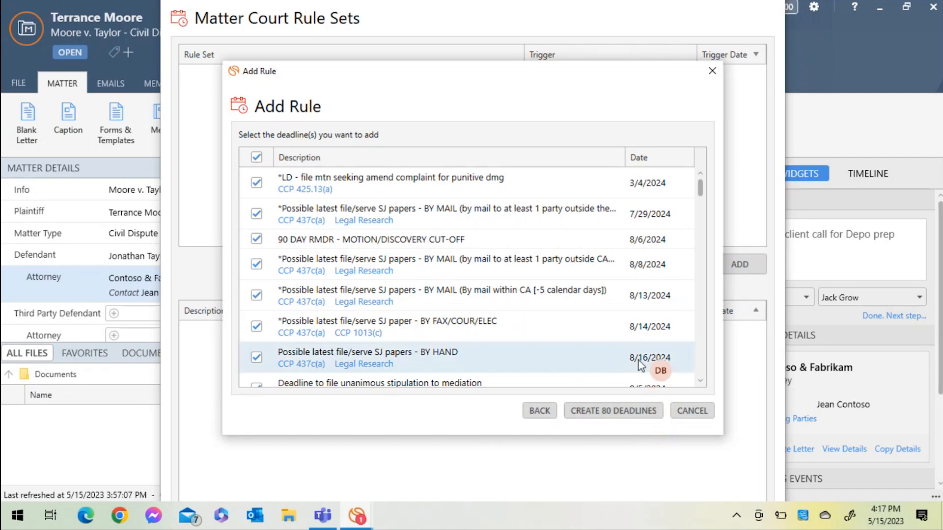
scroll("down", 3)
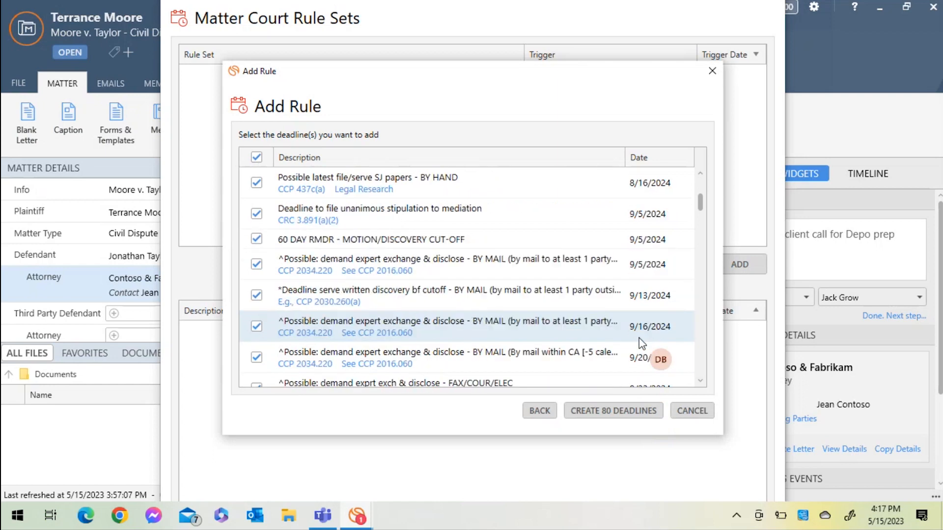
scroll("down", 3)
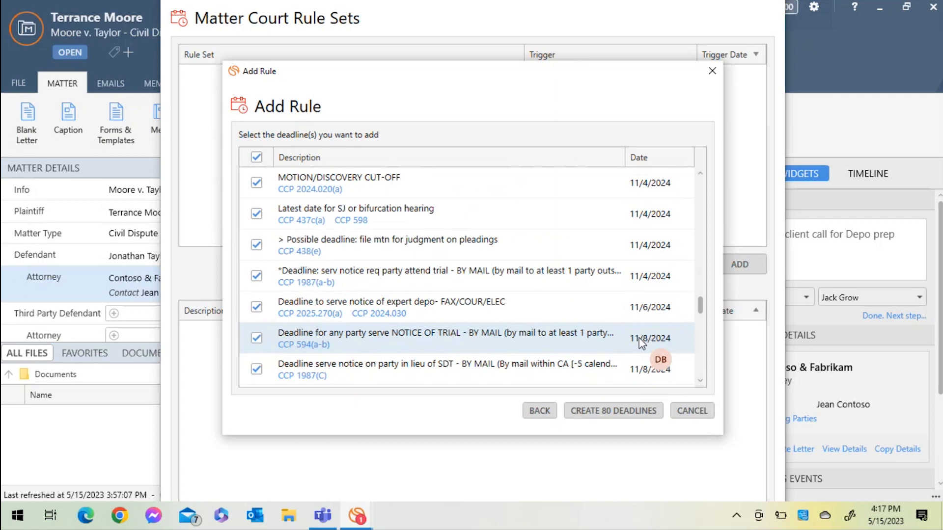
scroll("down", 3)
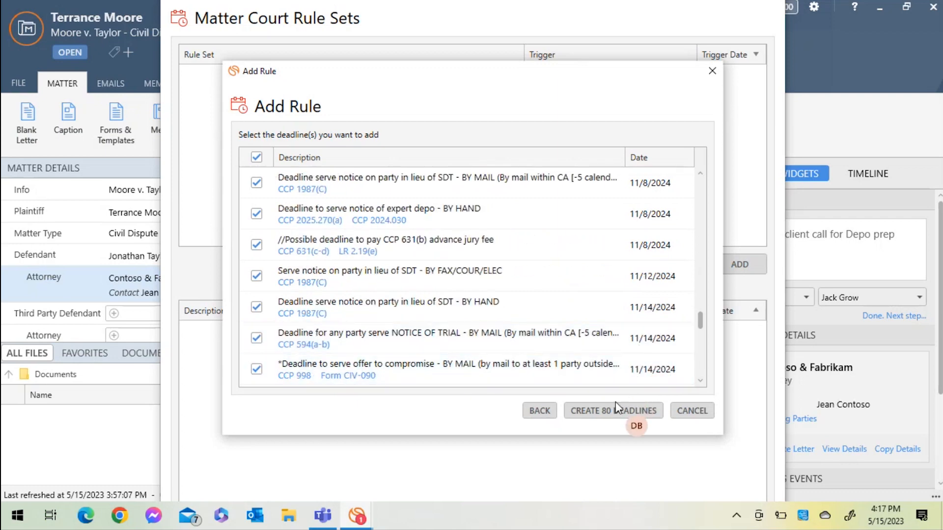
left_click(613, 411)
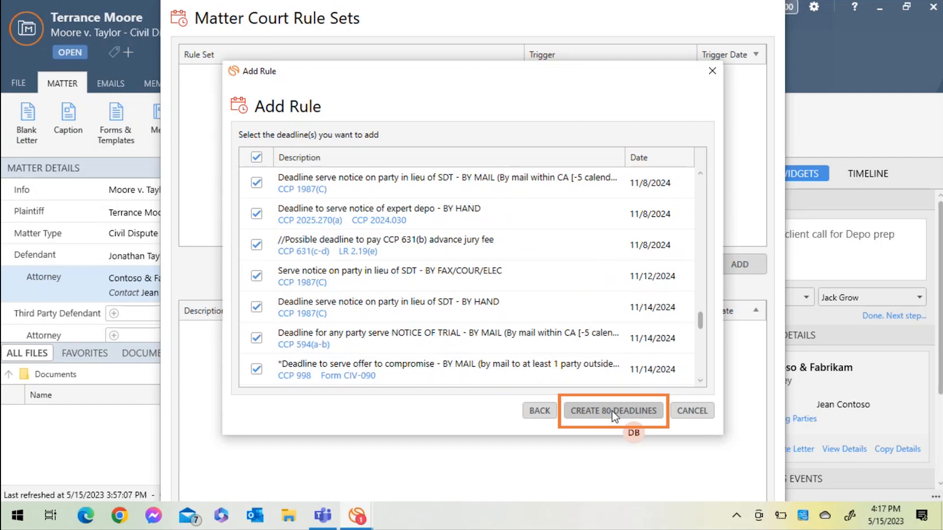
left_click(612, 411)
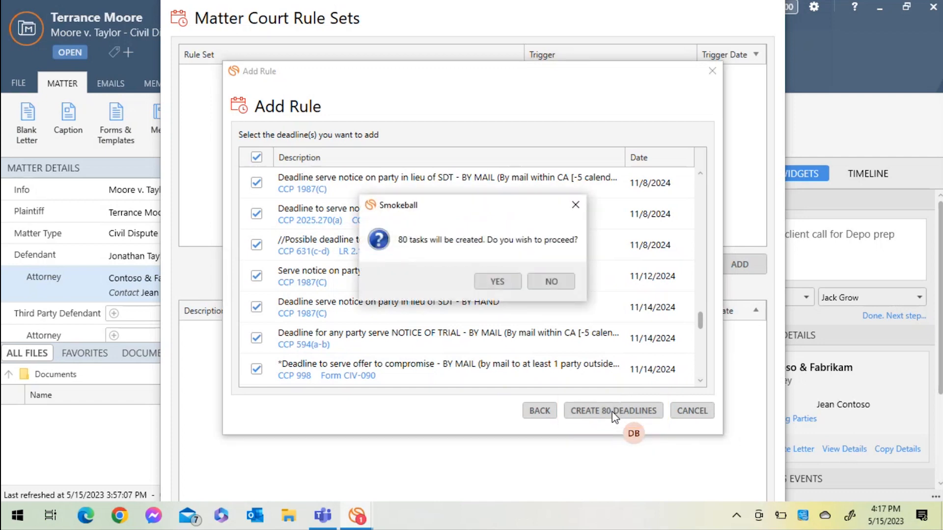
mouse_move(596, 399)
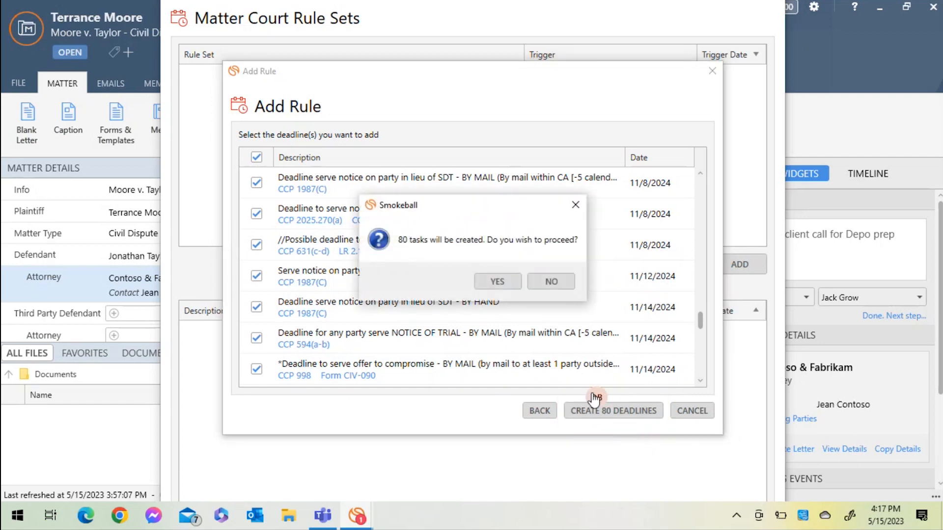
mouse_move(522, 304)
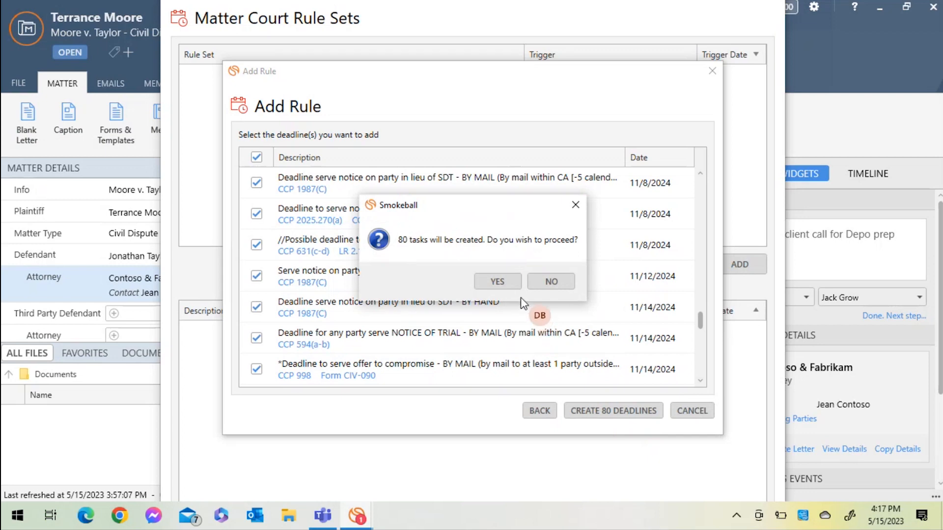
mouse_move(497, 282)
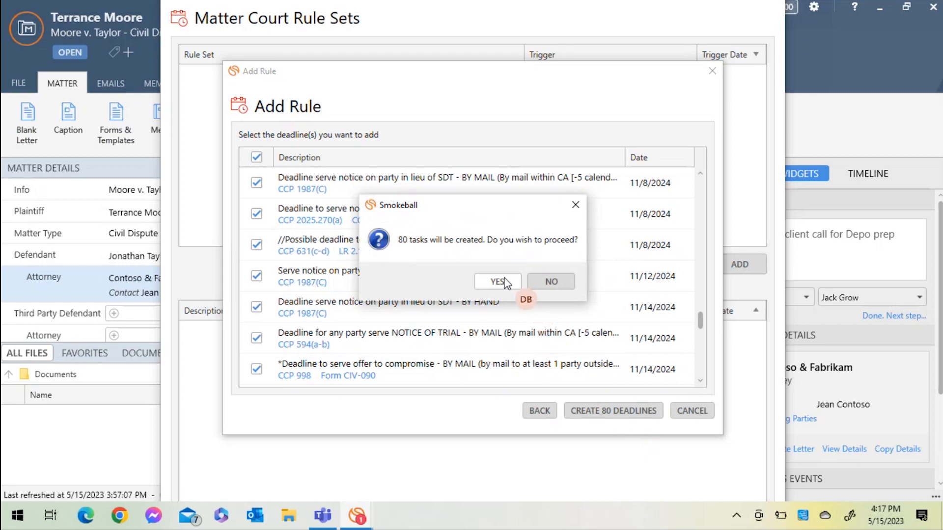
left_click(498, 282)
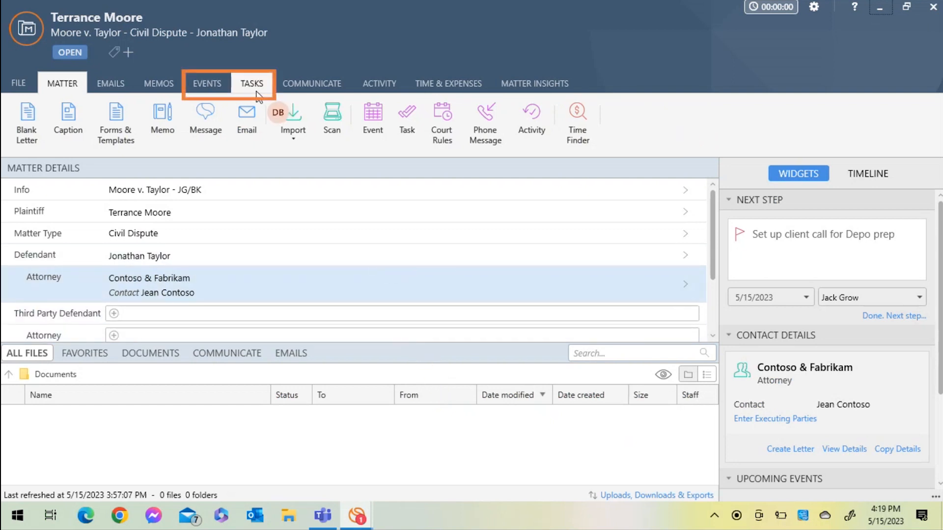
View the matter's Tasks list before closing the matter
left_click(253, 83)
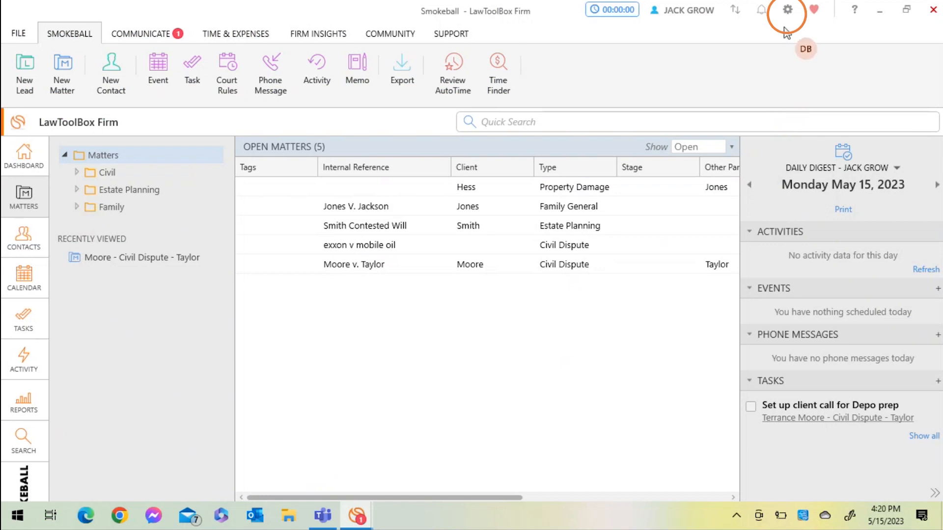
mouse_move(787, 10)
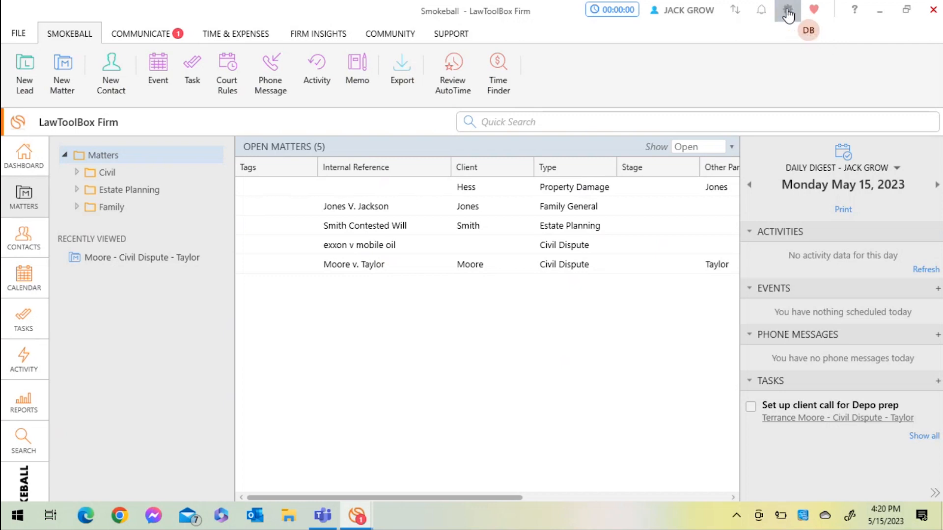
Go to the firm Settings window showing LawToolBox Firm details
left_click(787, 10)
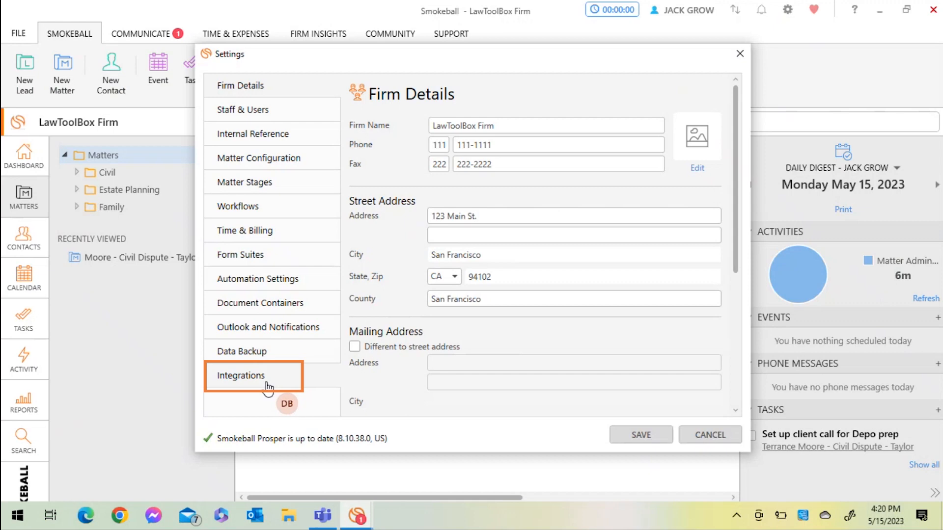
In Integrations > LawToolBox, set the default deadline type to Calendar
left_click(241, 376)
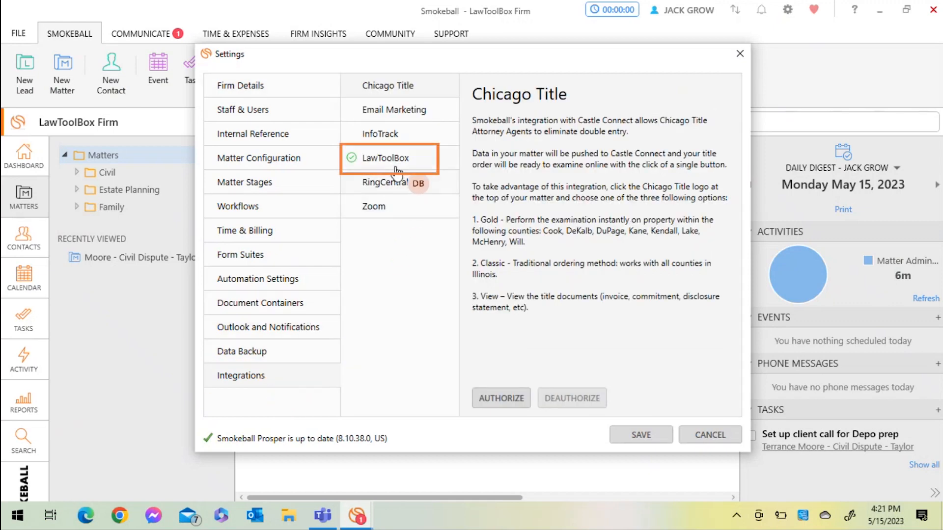
left_click(389, 158)
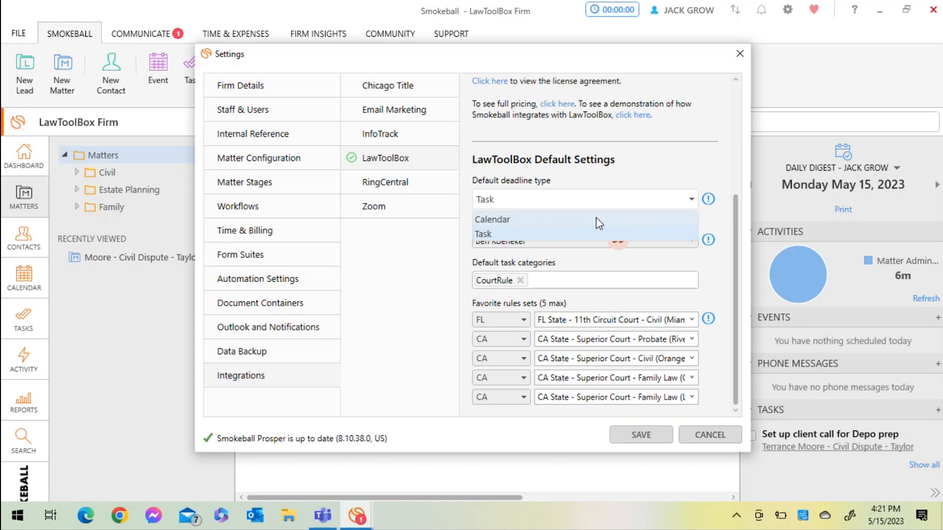
left_click(492, 219)
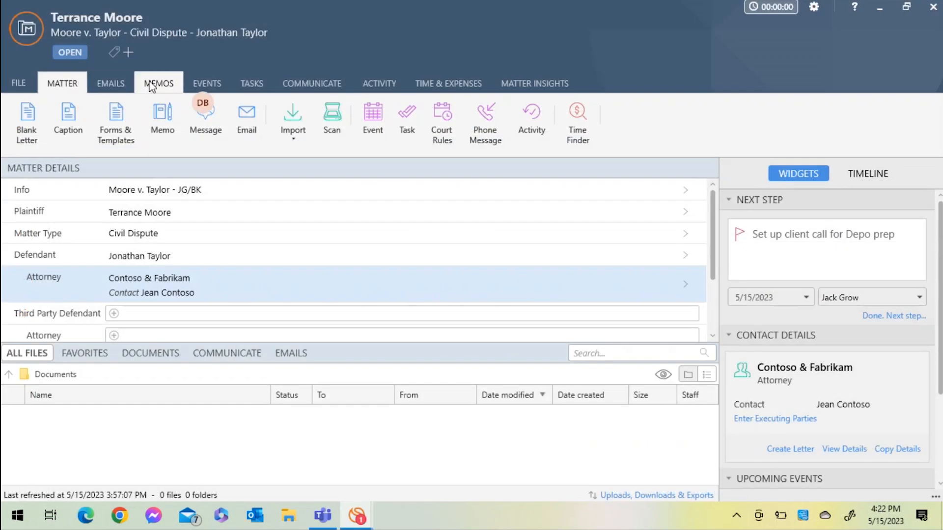
mouse_move(442, 120)
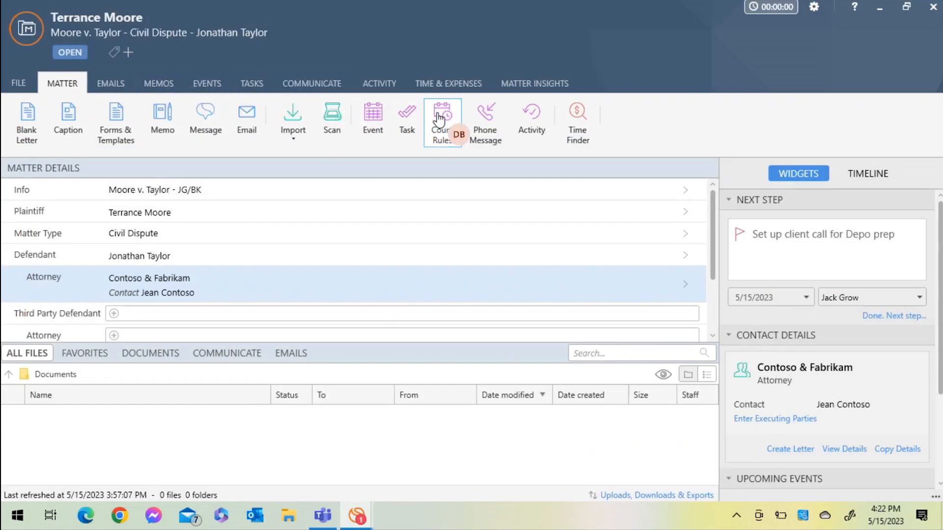
Add the Los Angeles (Limited) civil rule set, trigger 5/15/2023, for both staff calendars
left_click(442, 122)
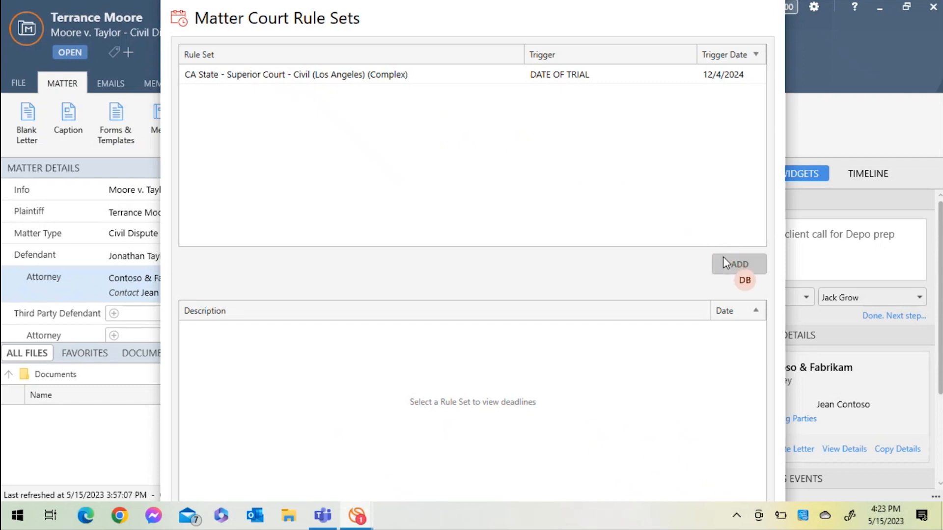
left_click(739, 265)
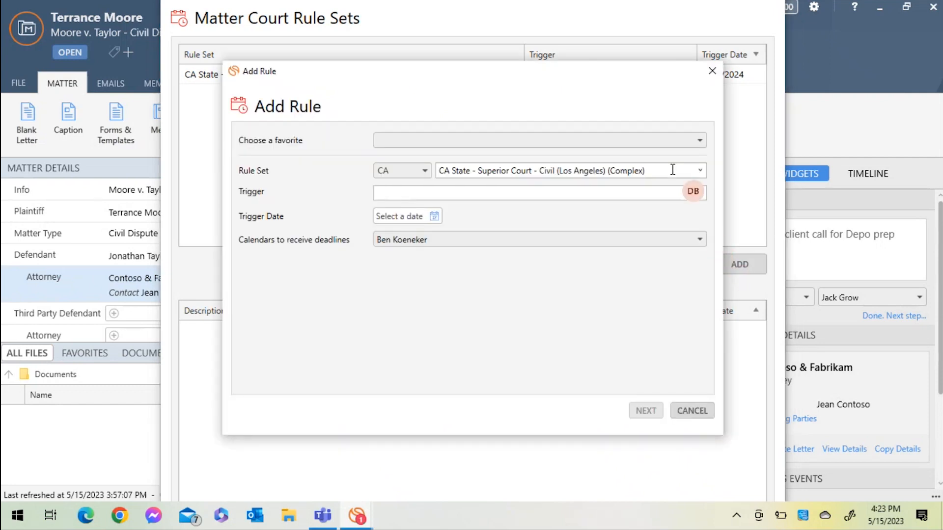
left_click(697, 170)
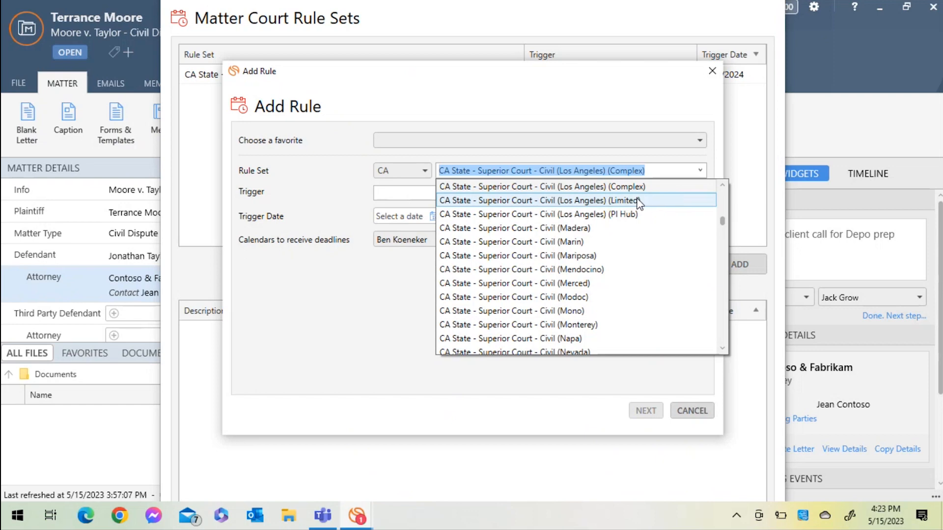
left_click(538, 200)
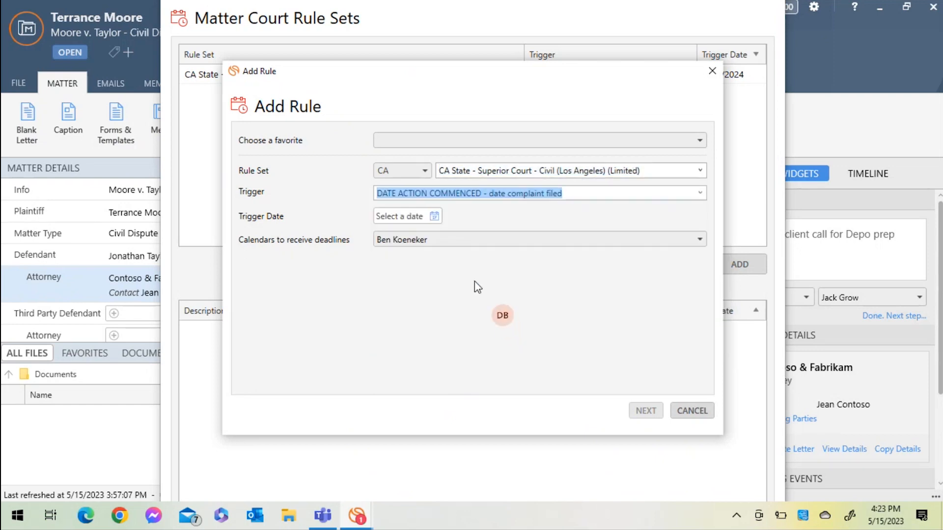
left_click(403, 216)
type("5/15/2023")
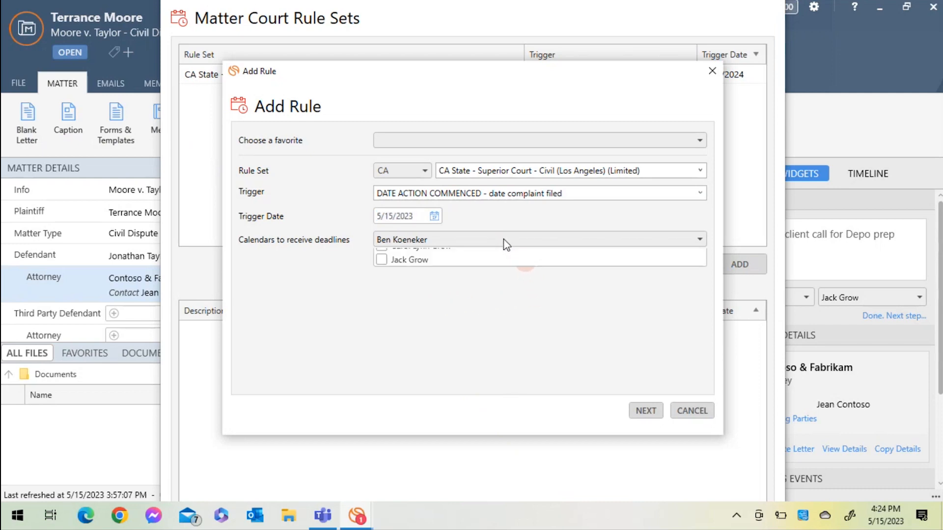
left_click(539, 239)
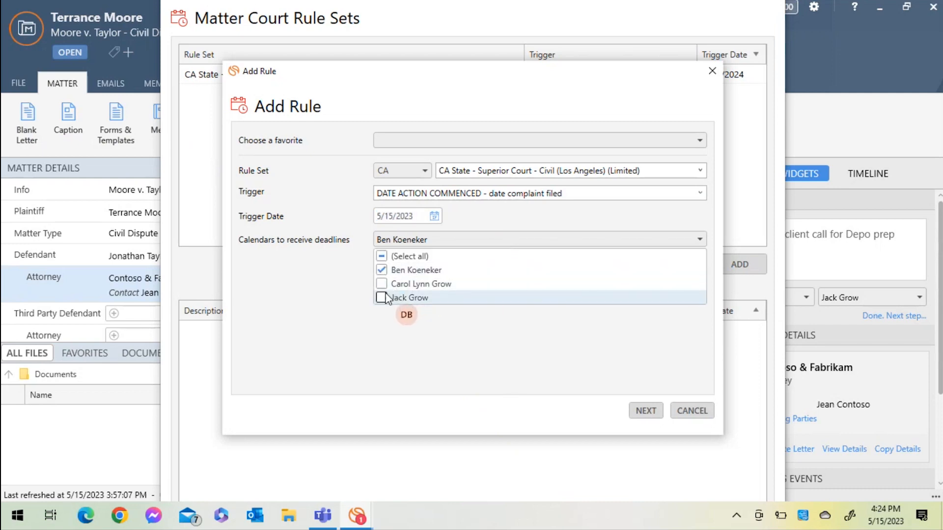
left_click(382, 298)
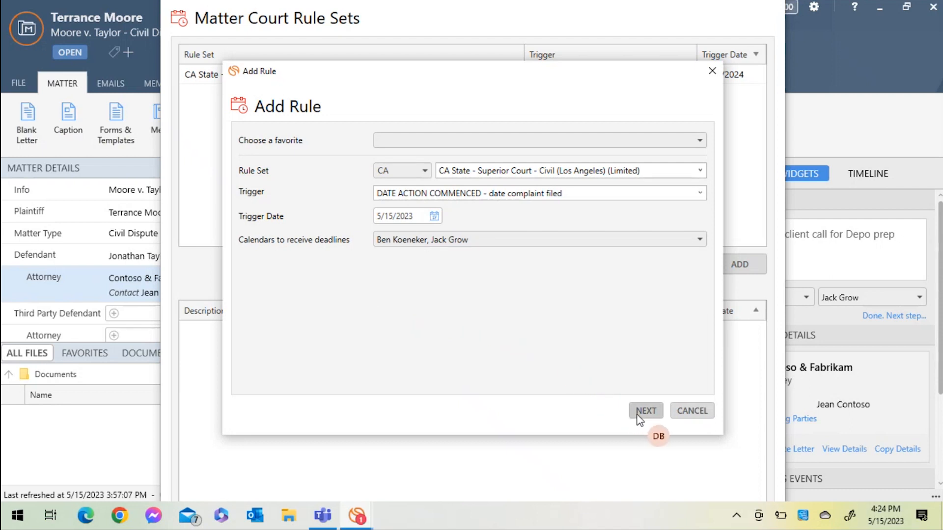
Create the 16 selected Limited deadlines as calendar events and confirm
left_click(645, 410)
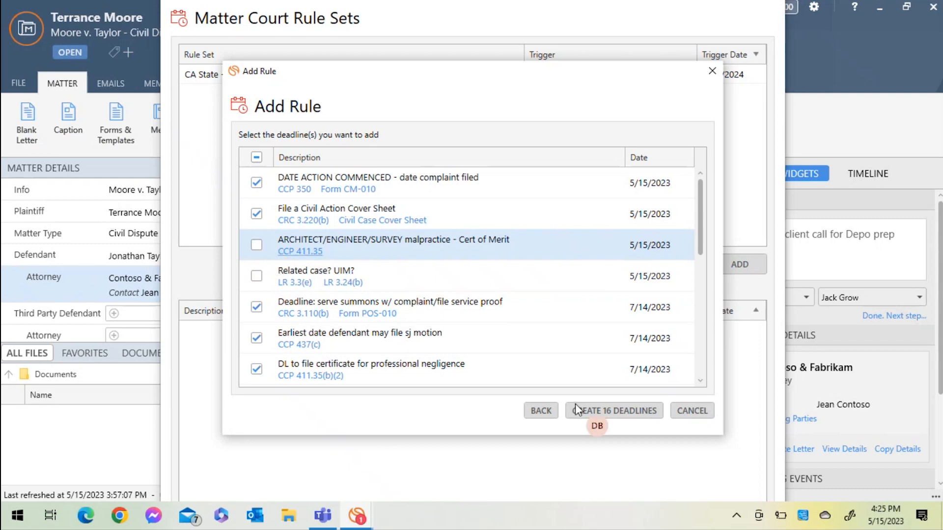
left_click(613, 410)
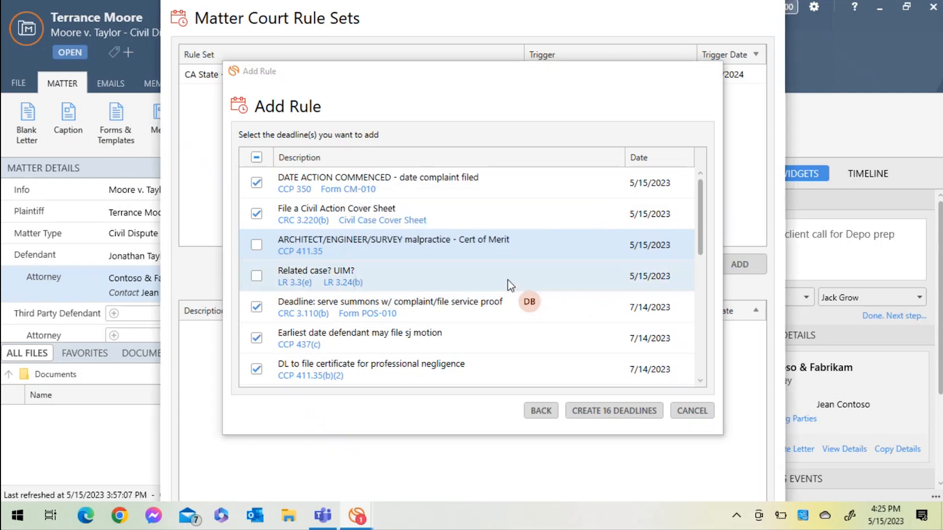
left_click(614, 411)
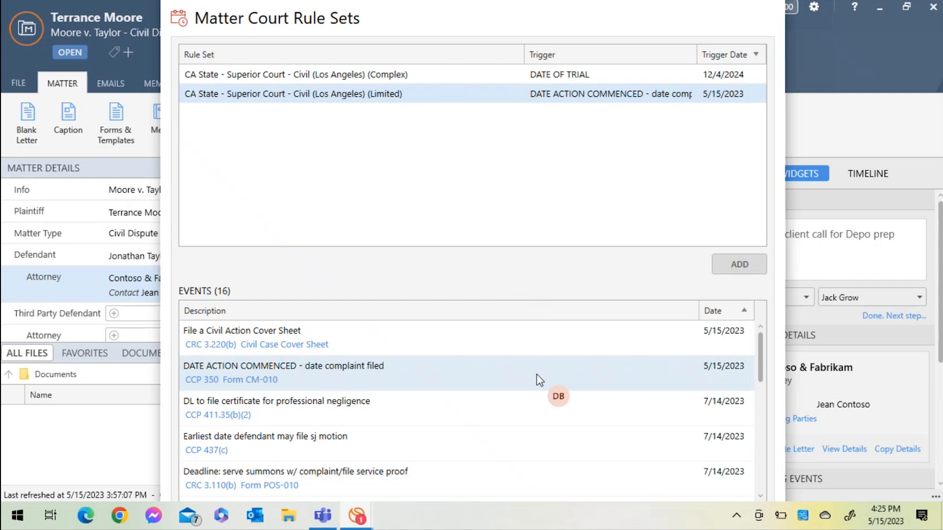
scroll("down", 3)
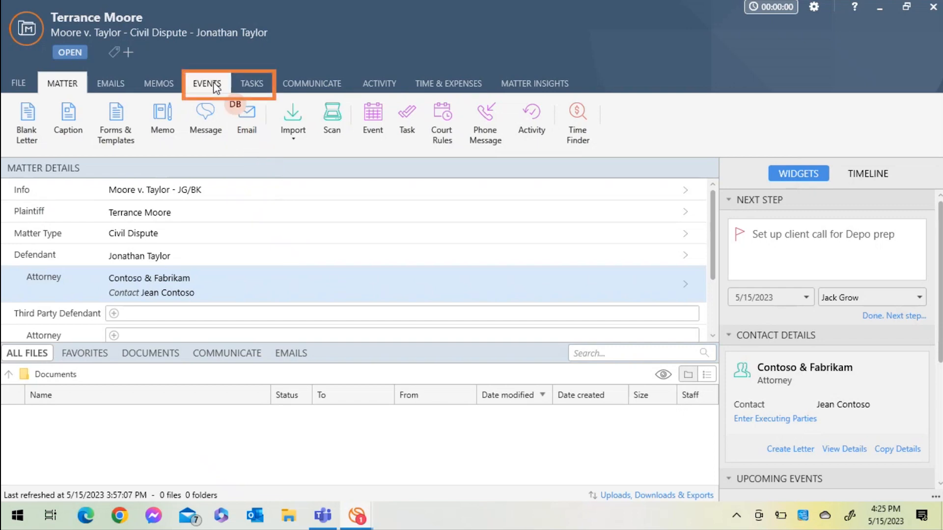
List the matter's new calendar events on the Events tab, then close the matter
left_click(206, 84)
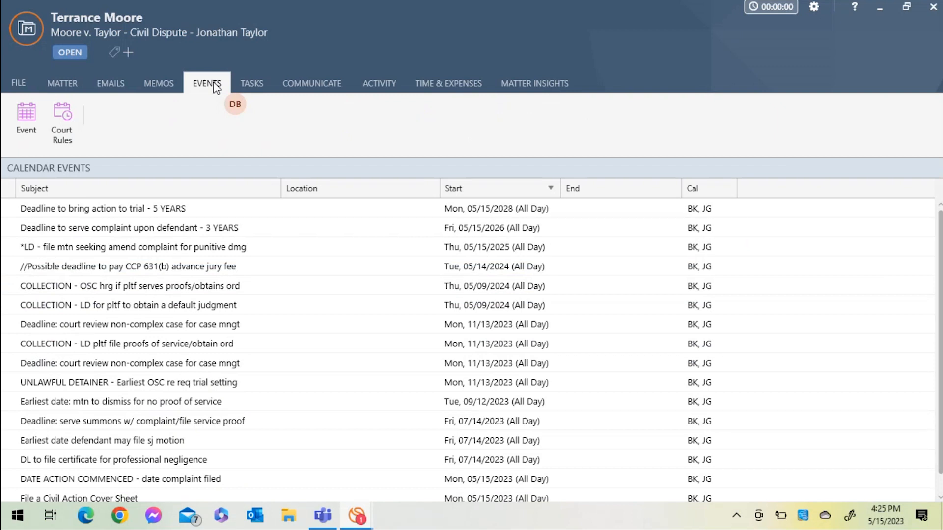
left_click(102, 208)
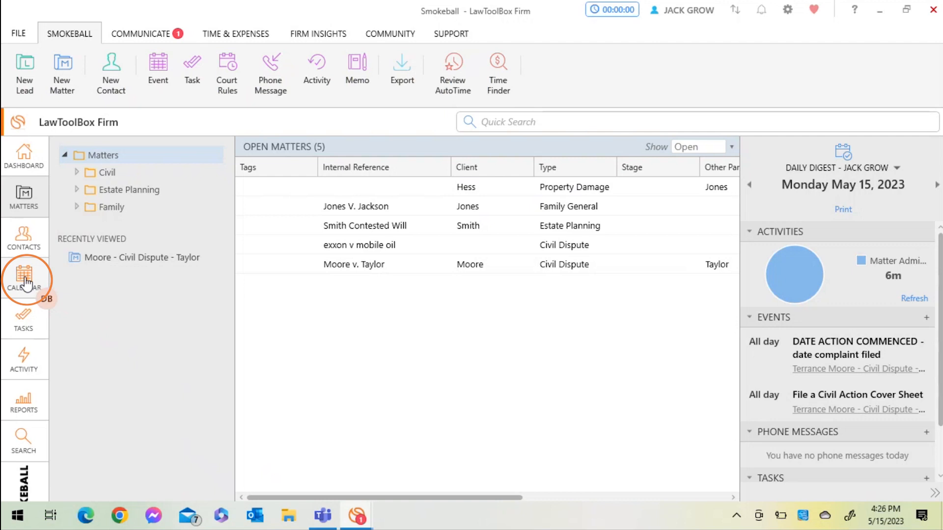
Show the firm calendar and bring up the File a Civil Action Cover Sheet event on May 15
left_click(23, 277)
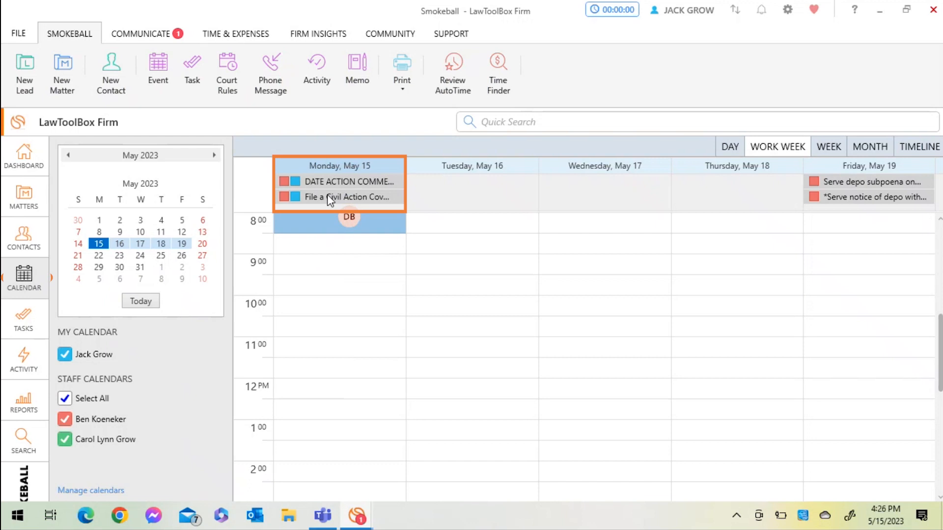
mouse_move(337, 197)
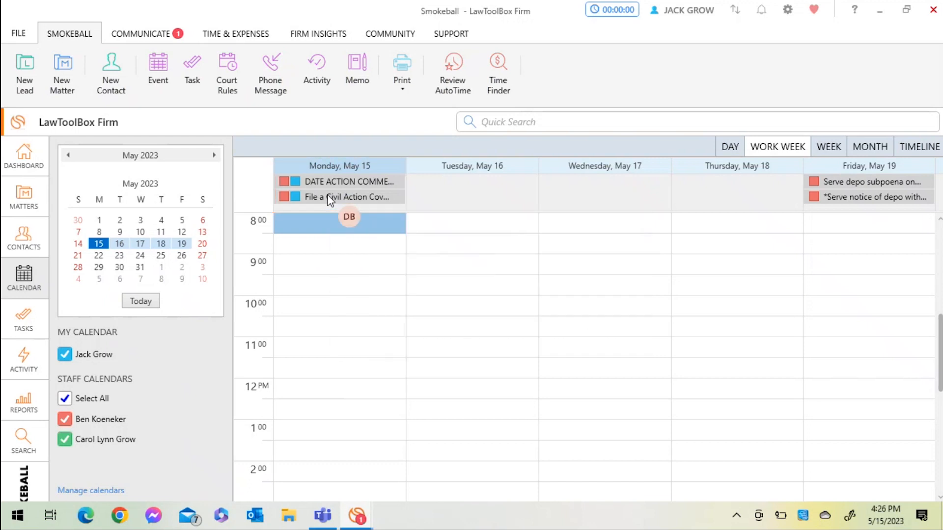
double_click(349, 197)
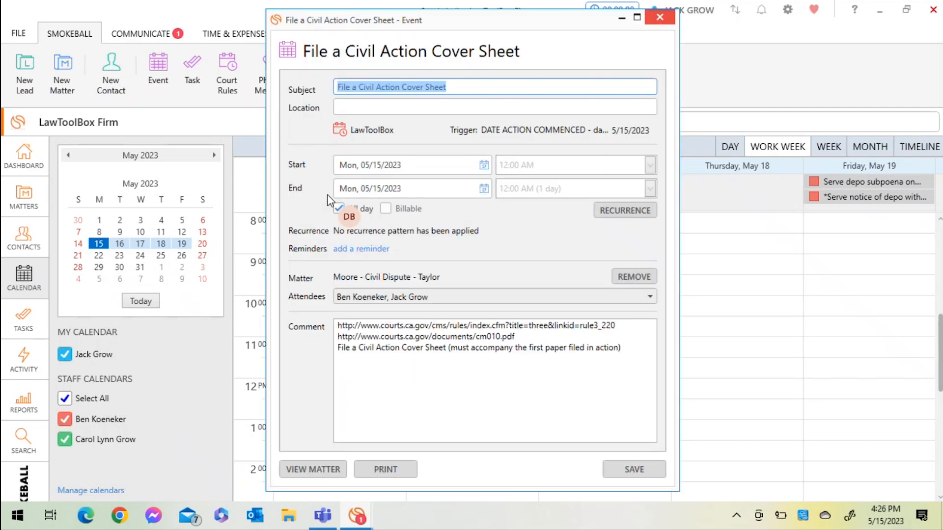